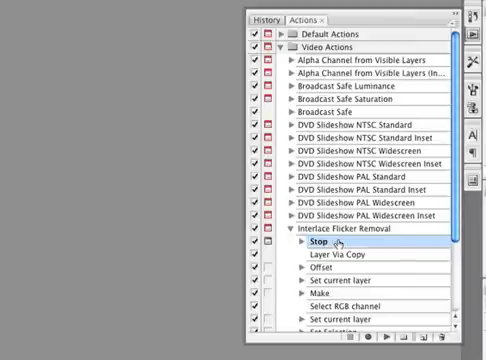
- Review the action's stop message, then begin creating a droplet from the Interlace Flicker Removal action
double_click(320, 244)
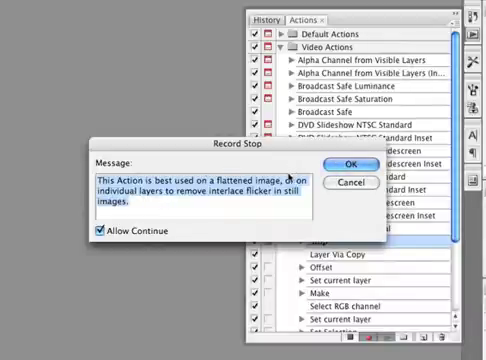
left_click(350, 164)
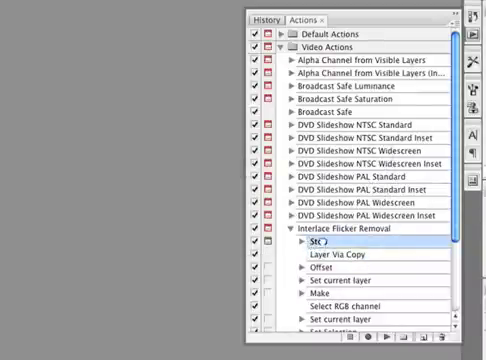
scroll("down", 3)
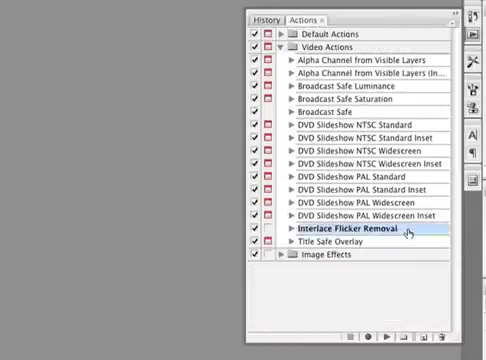
left_click(16, 8)
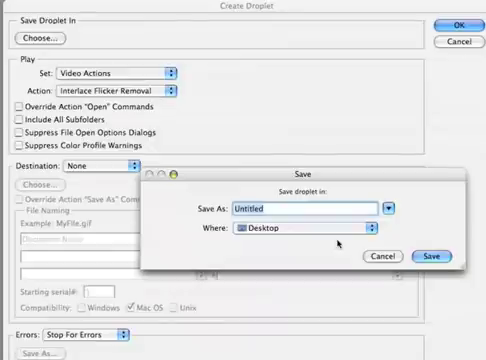
- Name the droplet Interlace Fix on the Desktop, include all subfolders, and log errors to Error Log.txt
type("Intel")
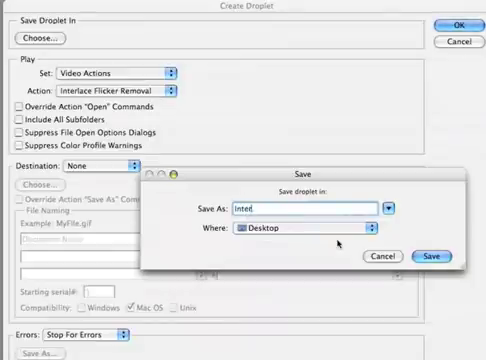
type("Interlace Fl")
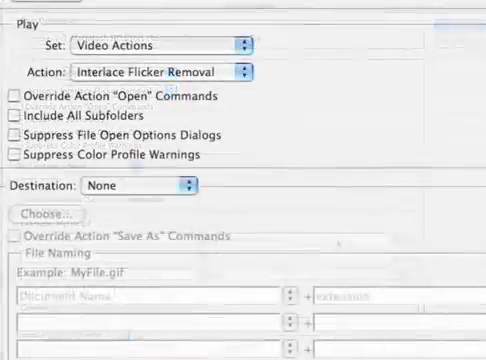
left_click(160, 42)
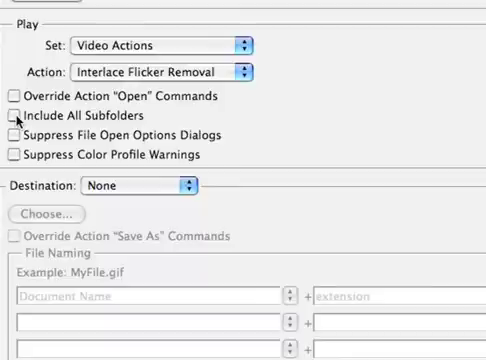
left_click(12, 116)
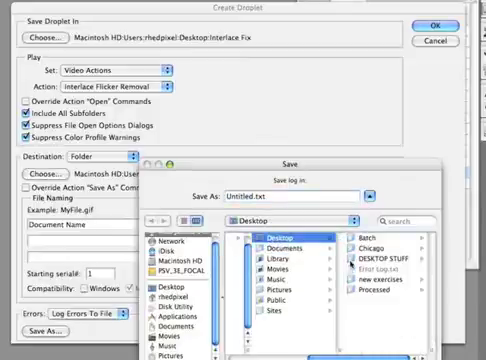
type("Error Log.txt")
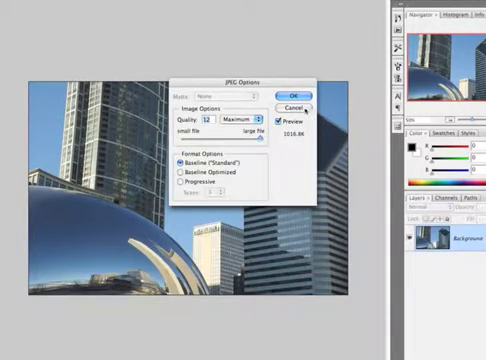
- Finish the JPEG options and switch to Finder to see the new droplet on the Desktop
left_click(296, 108)
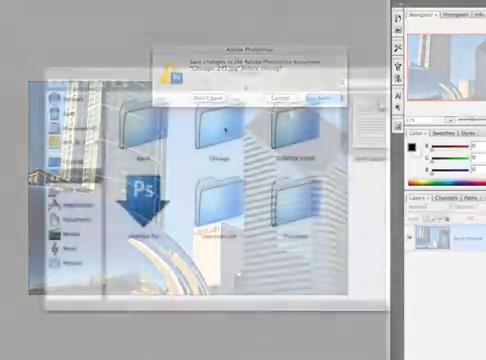
left_click(202, 100)
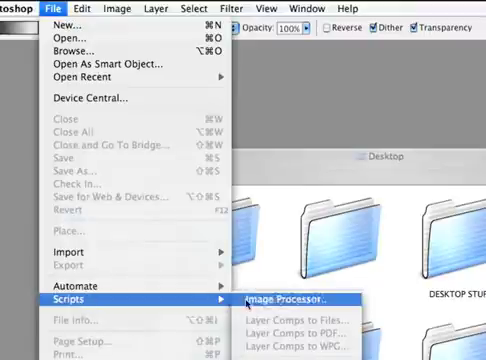
- Launch the Image Processor script from Photoshop's Scripts menu
left_click(292, 300)
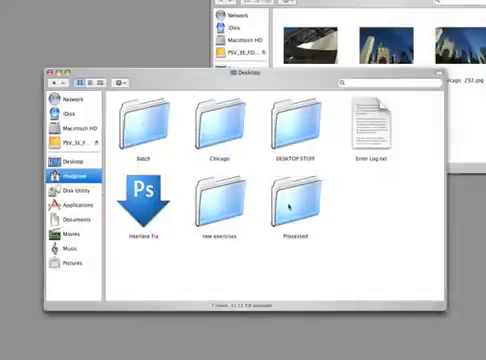
- Open the folder of numbered Chicago skyline images and browse their thumbnails
double_click(290, 204)
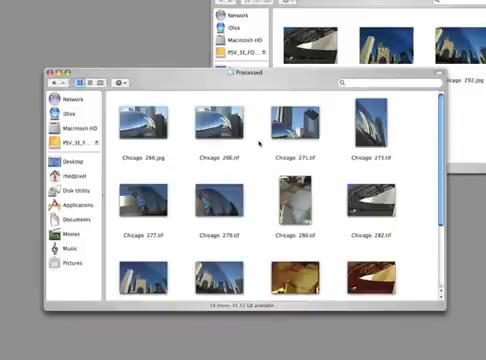
scroll("down", 3)
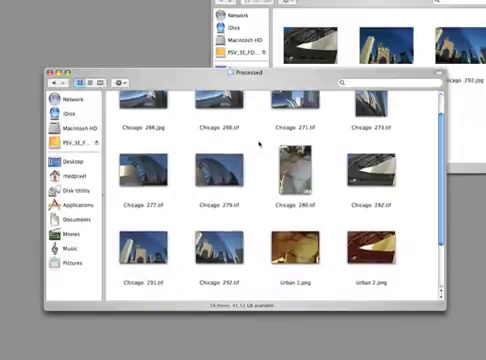